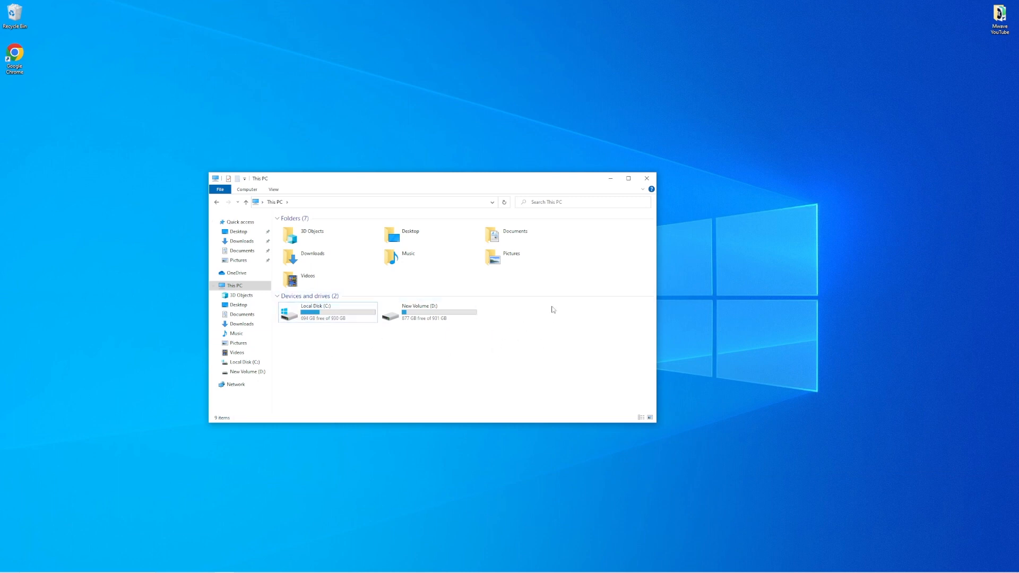
Close the This PC window and launch Disk Management from the Start button's quick-link menu.
left_click(646, 178)
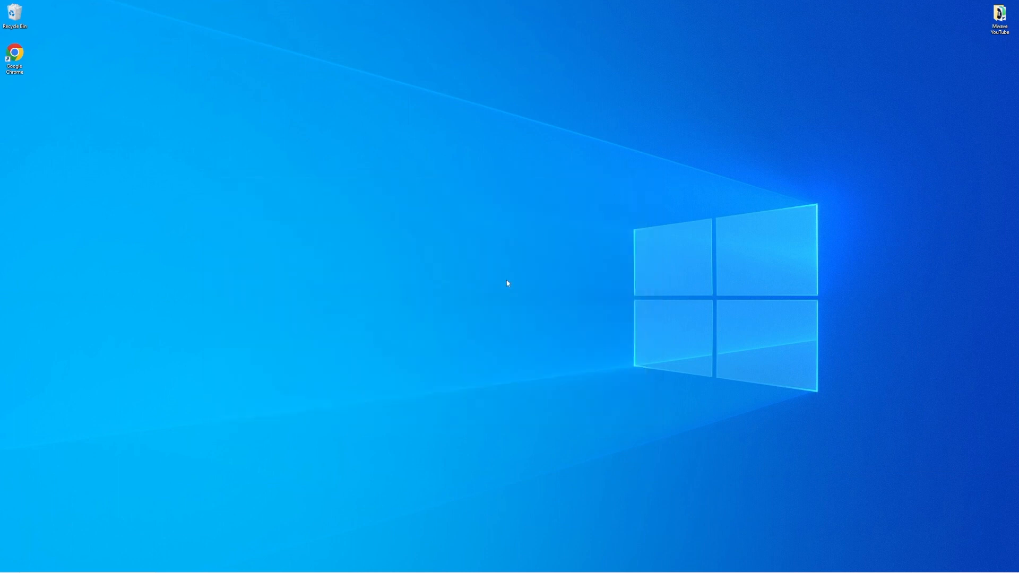
right_click(8, 564)
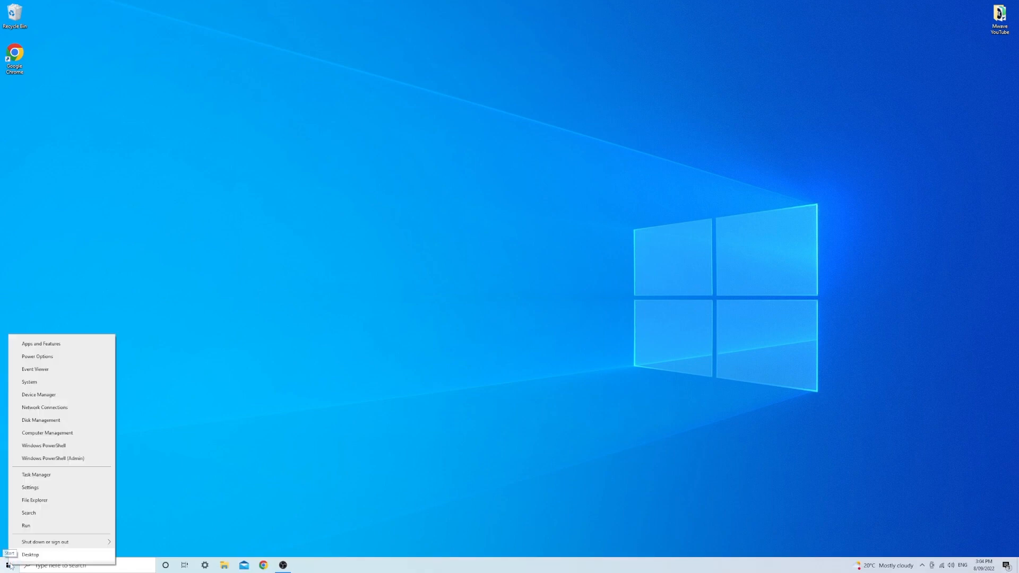
mouse_move(42, 420)
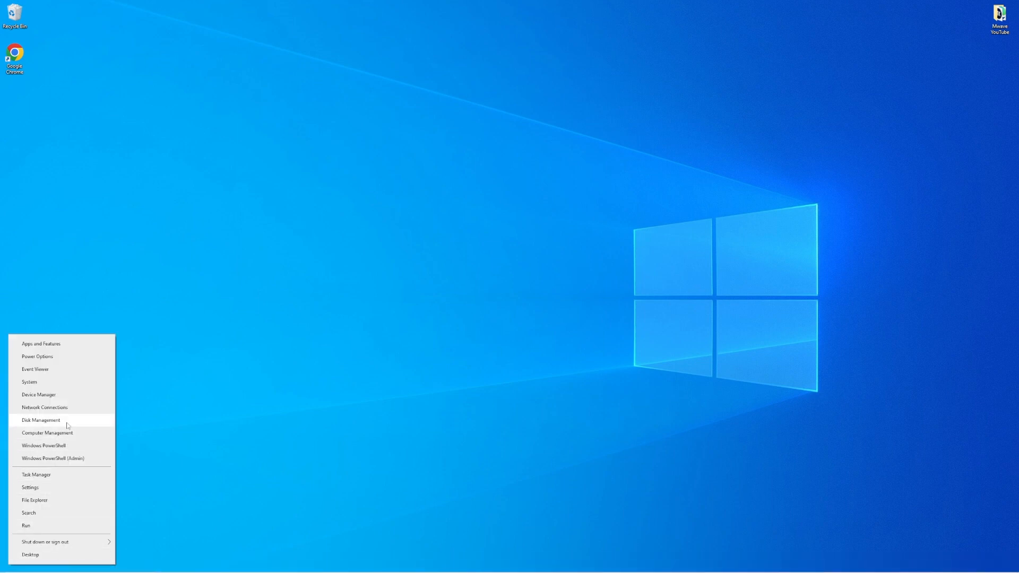
left_click(41, 421)
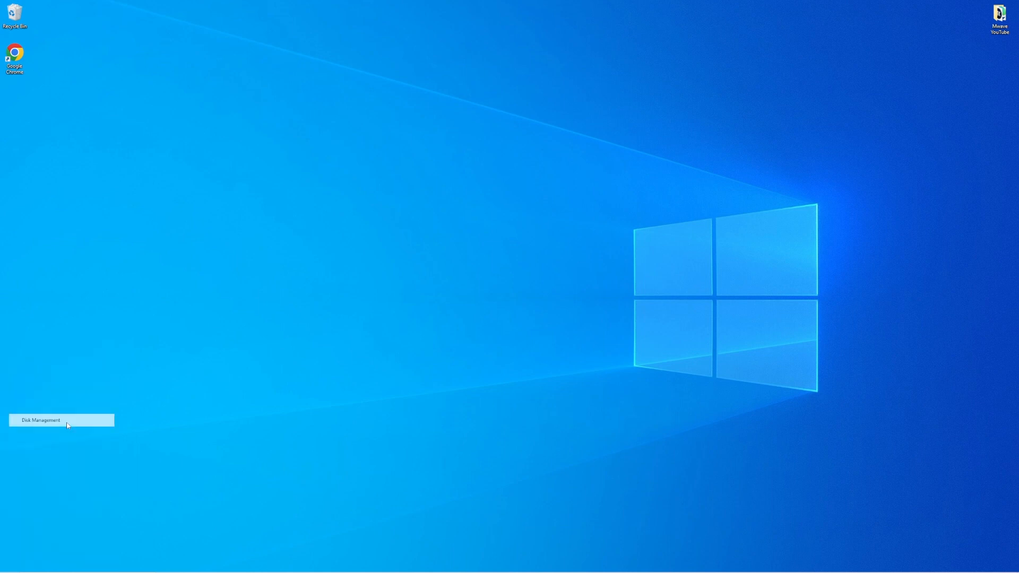
Initialise the 1863 GB Disk 2 with the GPT (GUID Partition Table) style.
left_click(40, 421)
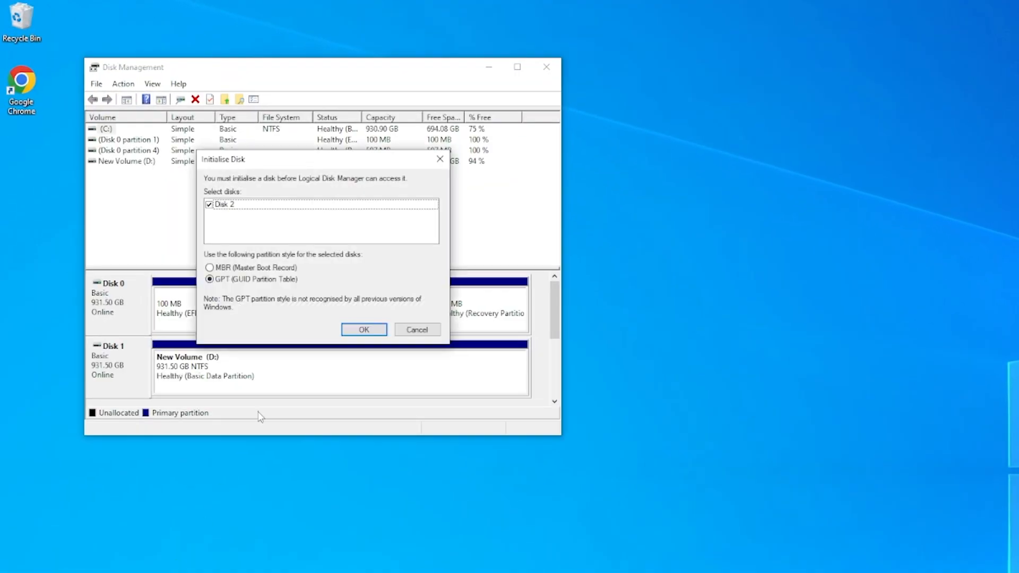
mouse_move(256, 181)
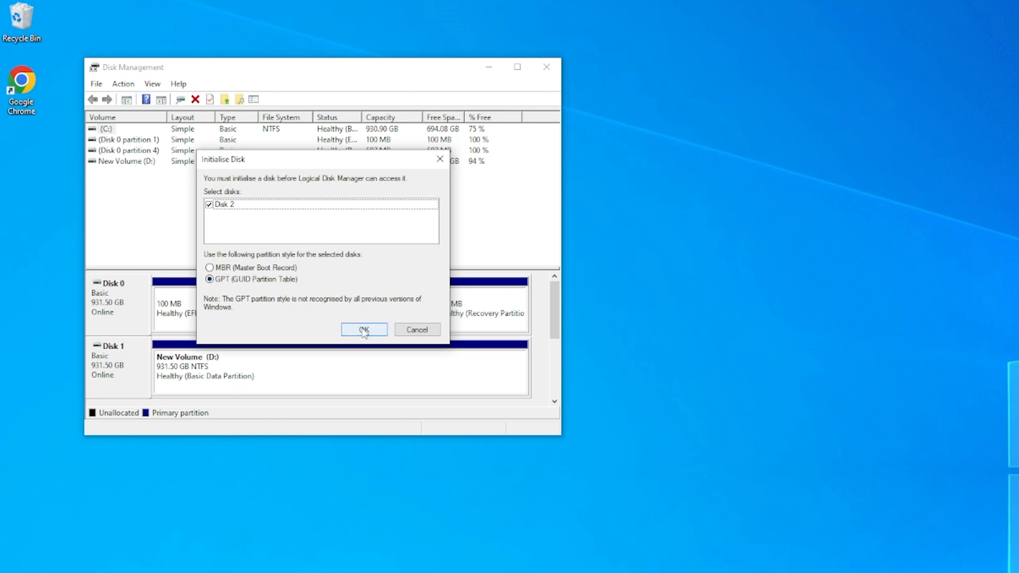
left_click(363, 329)
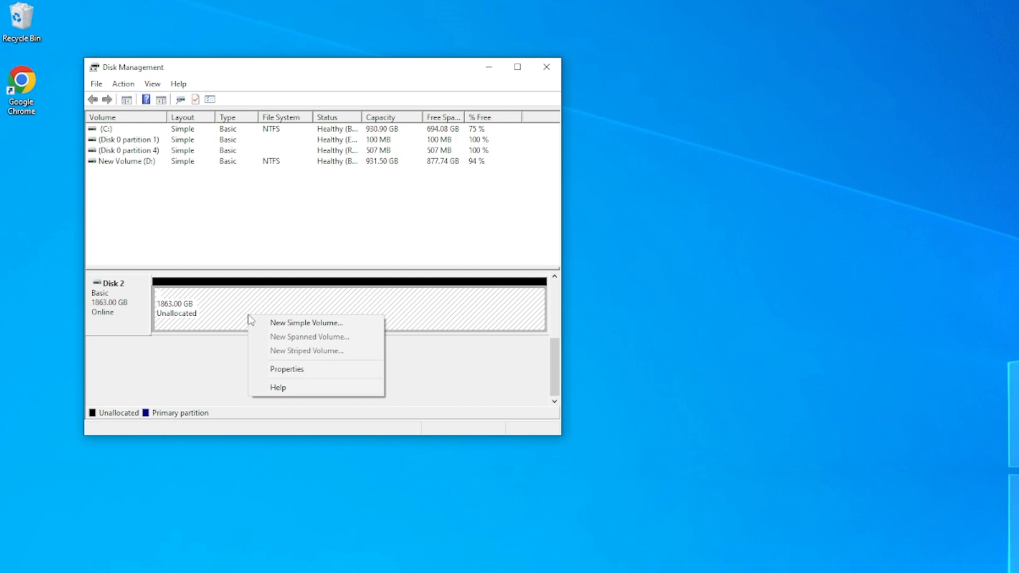
mouse_move(285, 322)
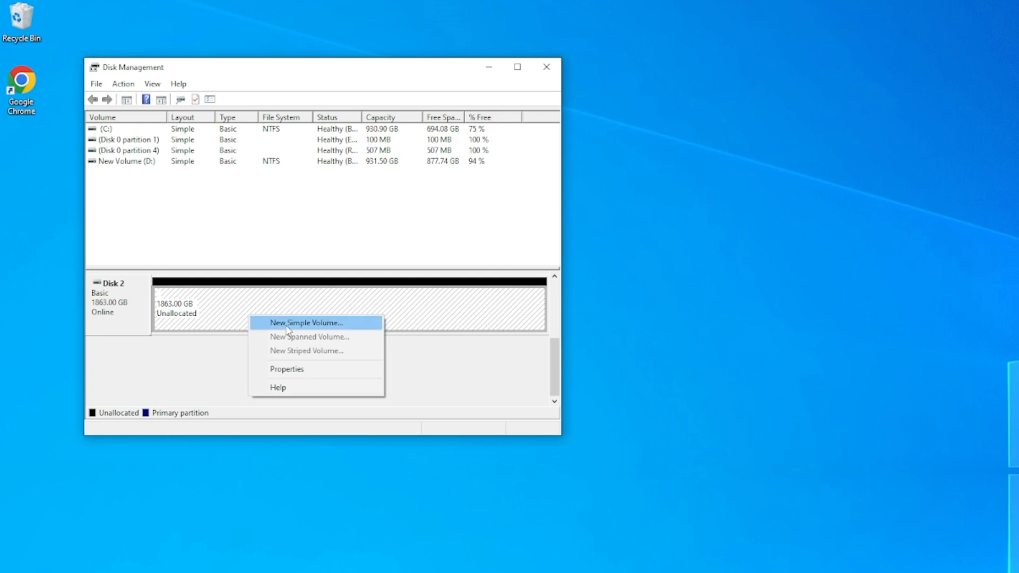
Start a New Simple Volume on Disk 2's unallocated space using the full 1907712 MB.
left_click(305, 323)
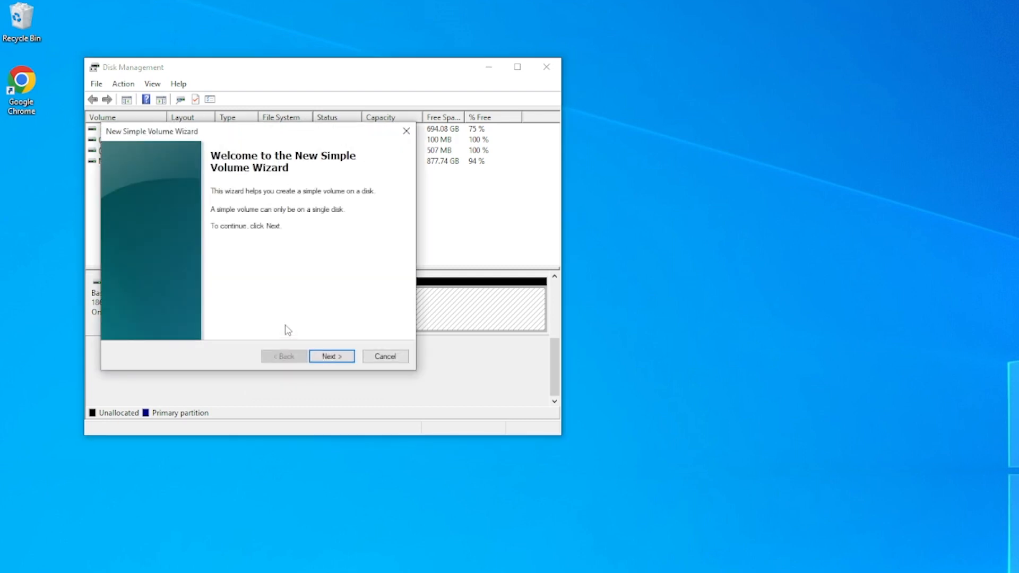
left_click(331, 357)
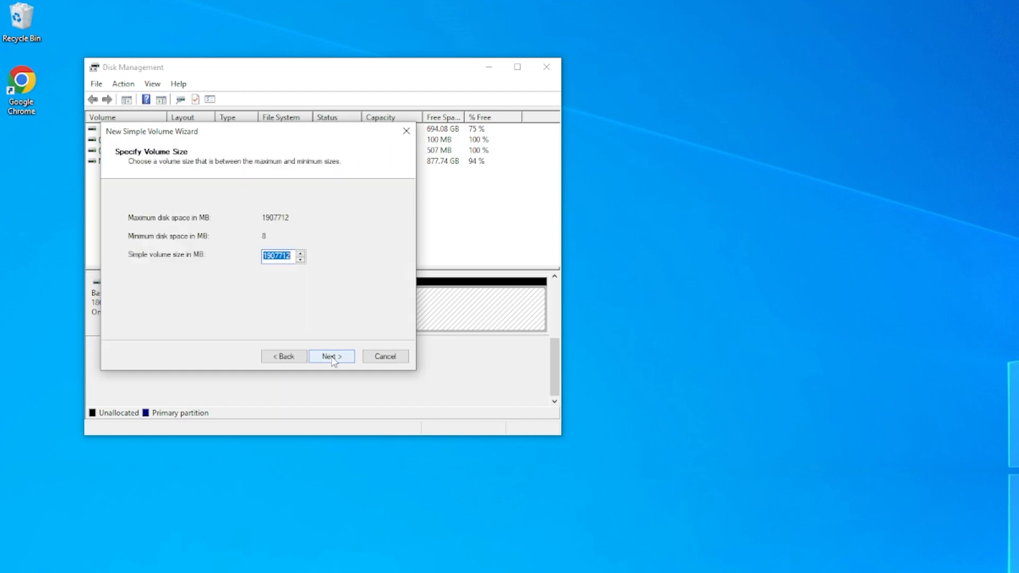
mouse_move(312, 273)
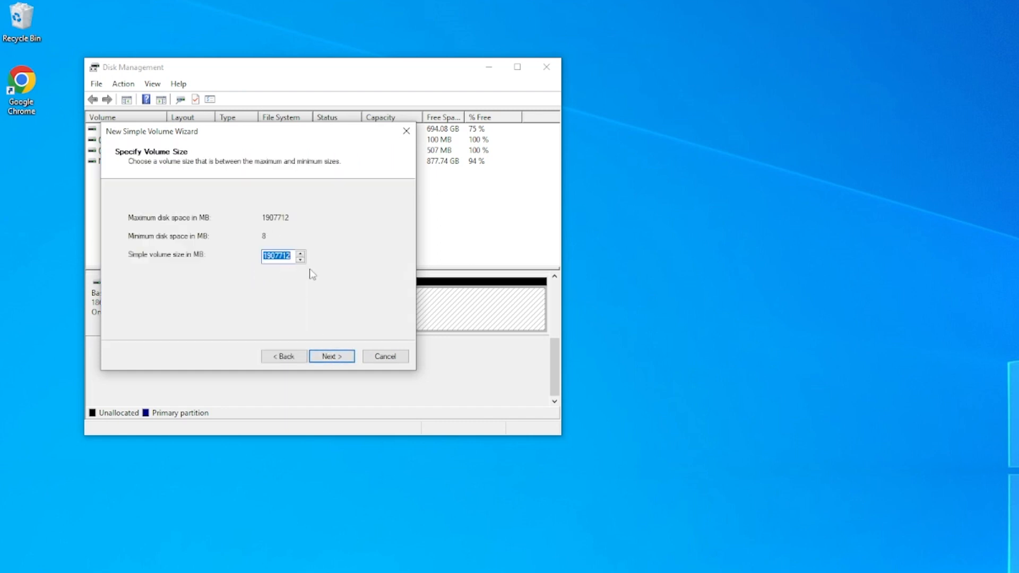
left_click(331, 356)
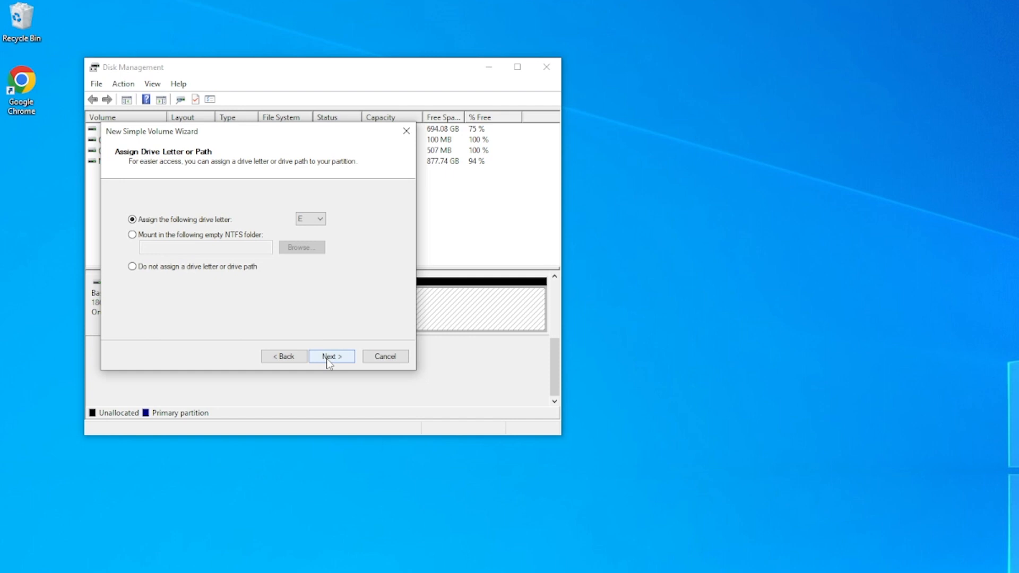
Keep drive letter E and NTFS quick format, labelling the volume 'New M.2 Device'.
left_click(331, 357)
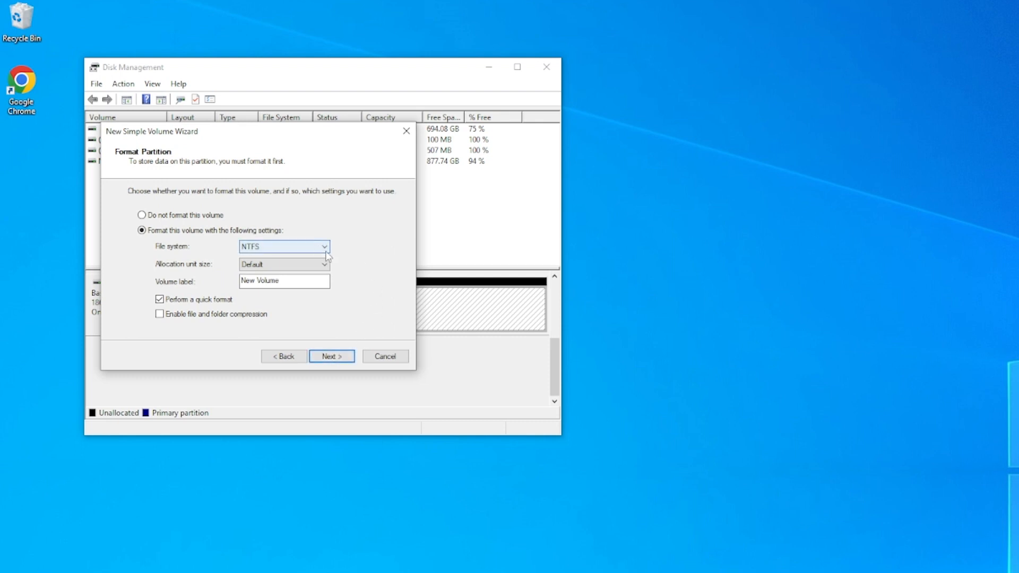
mouse_move(296, 271)
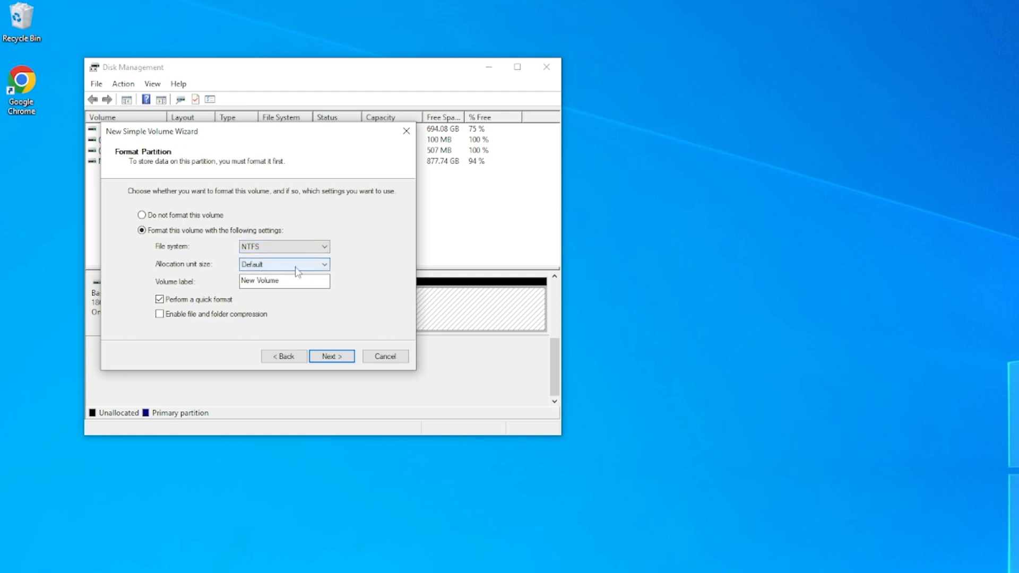
left_click(284, 280)
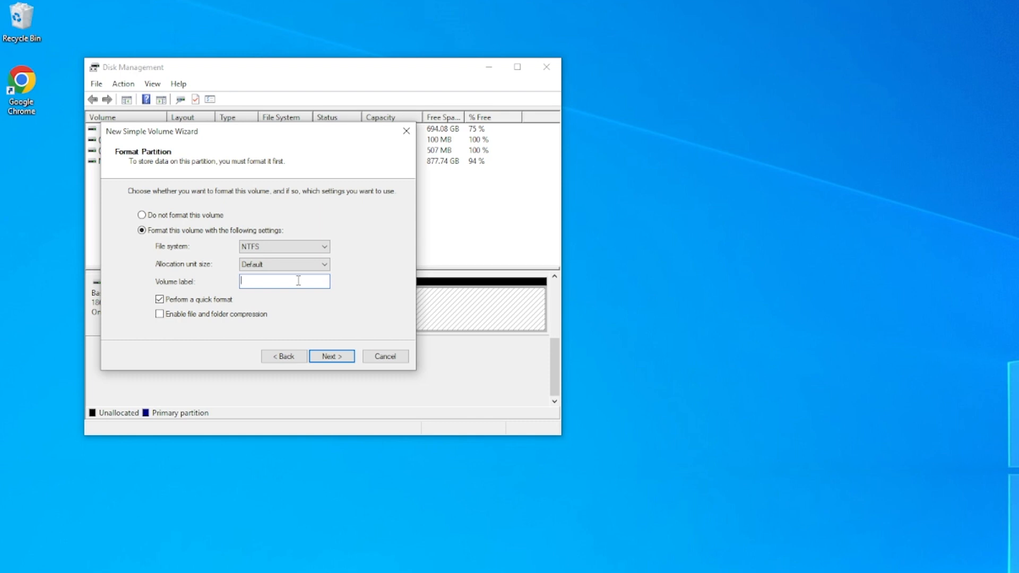
type("New M.2 Dev")
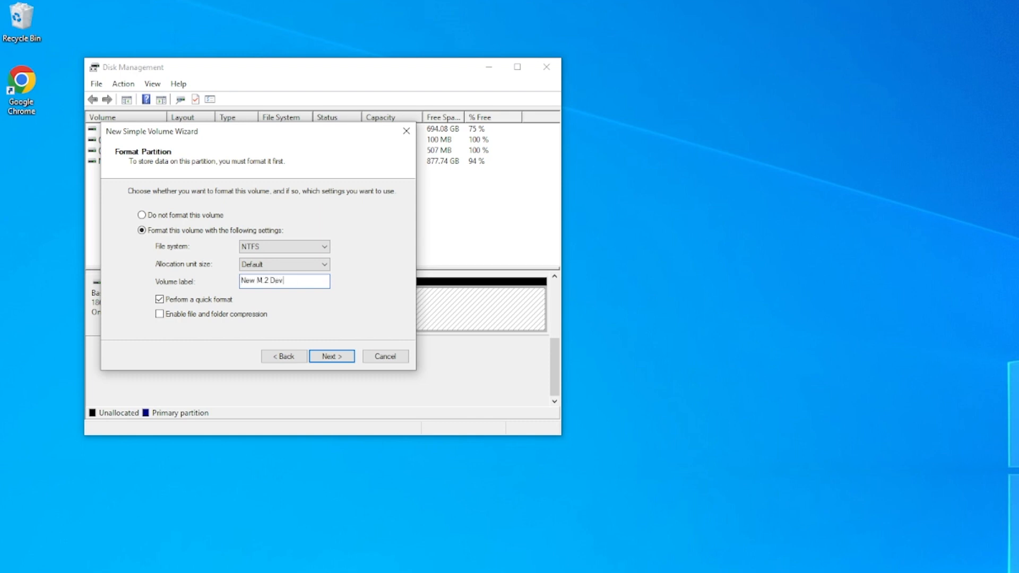
type("ice")
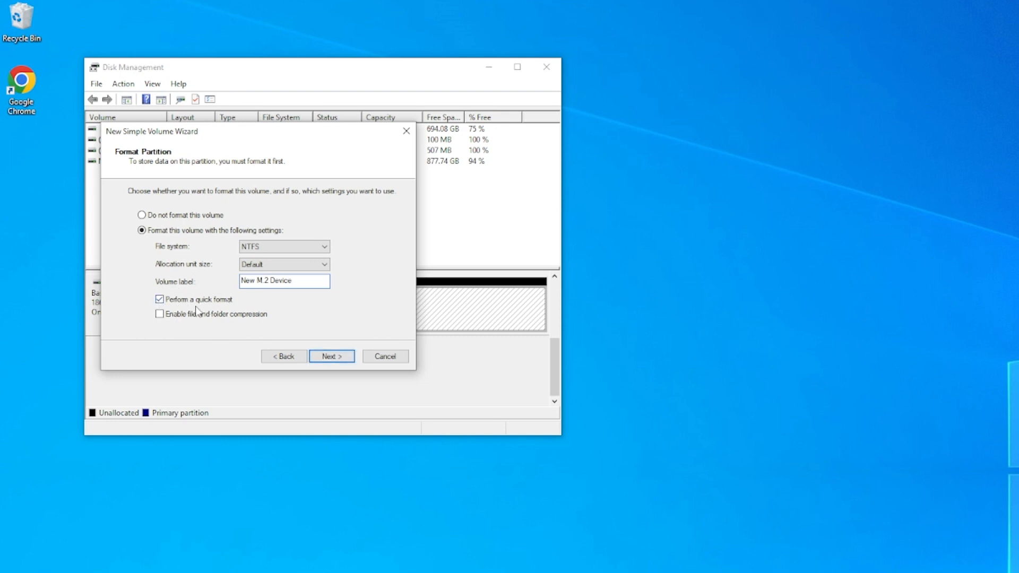
Review the wizard summary and finish creating the formatted New M.2 Device (E:) volume.
left_click(331, 357)
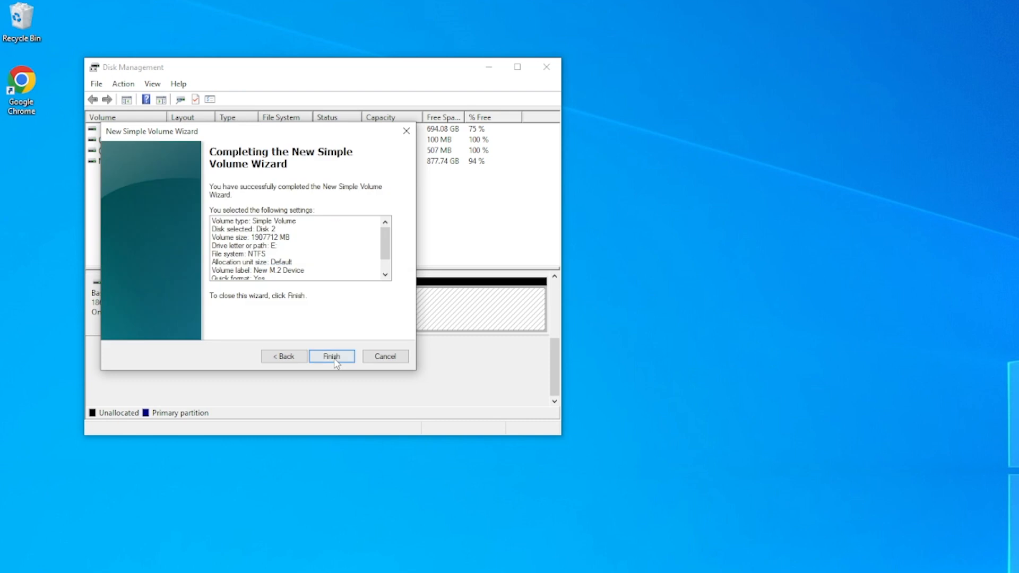
scroll("down", 3)
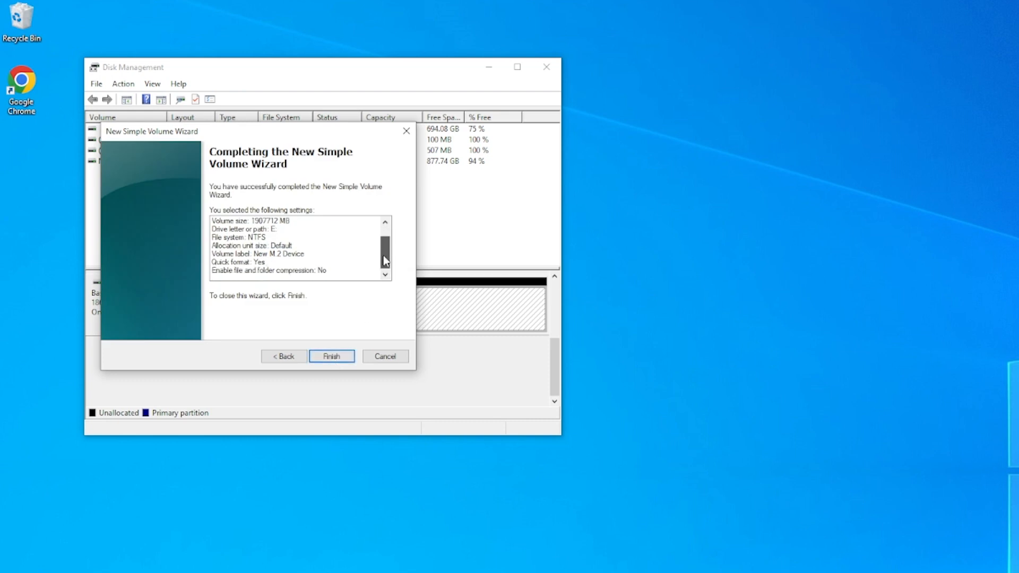
scroll("up", 3)
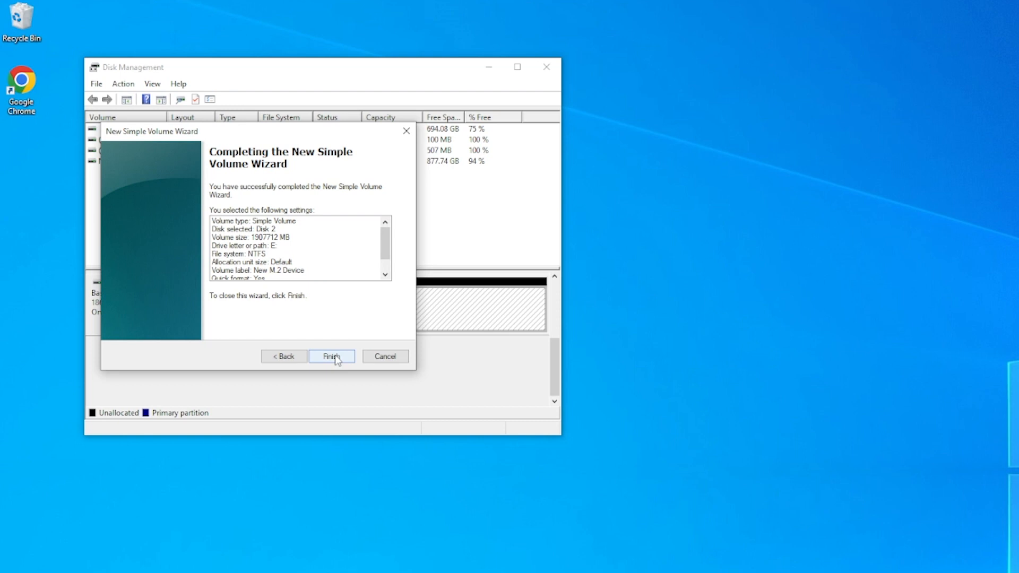
left_click(331, 357)
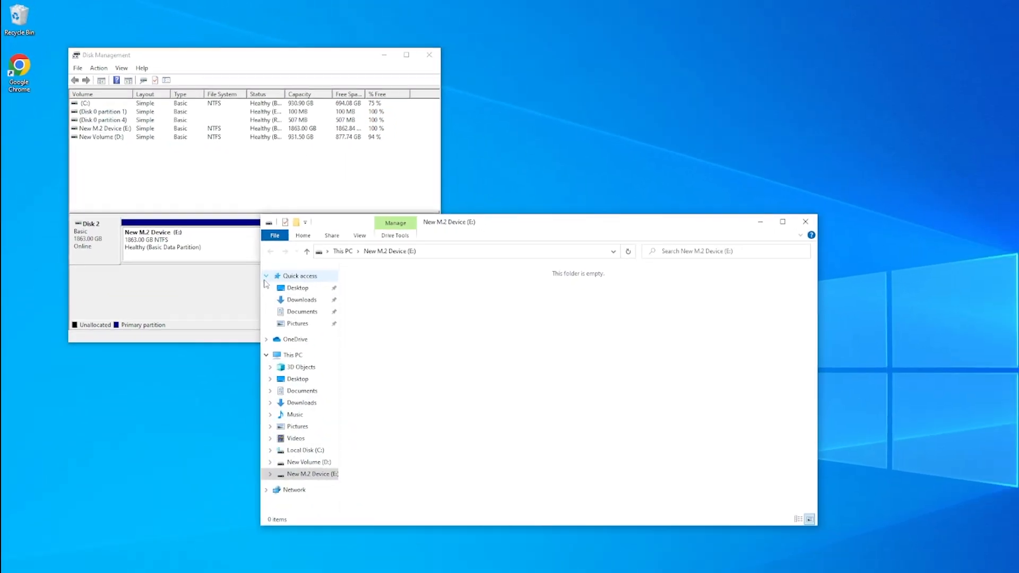